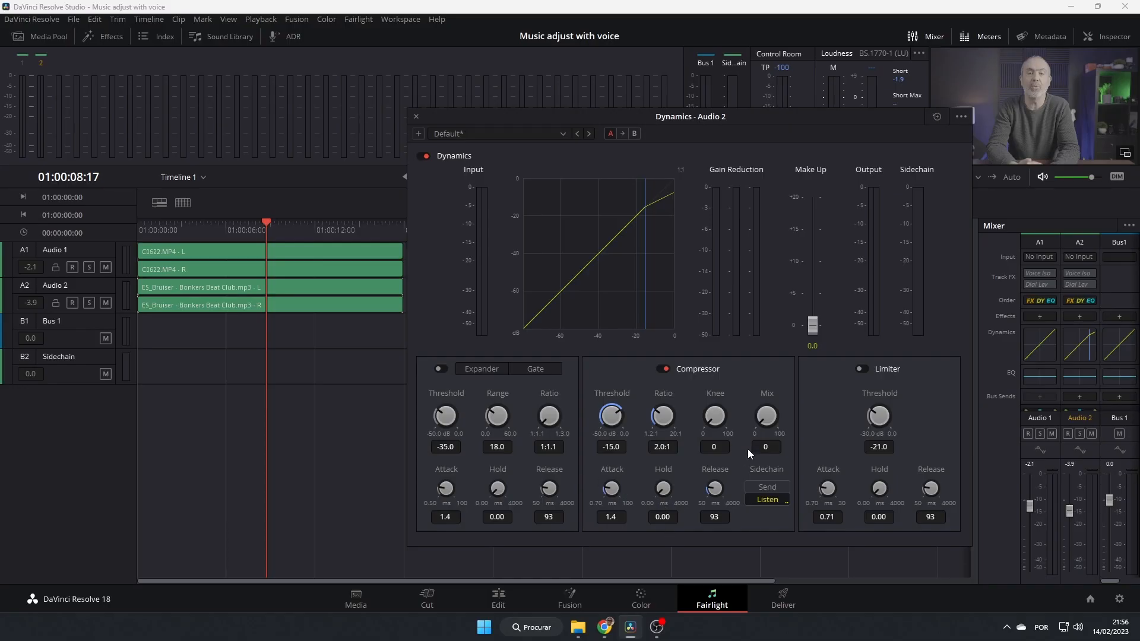
mouse_move(729, 488)
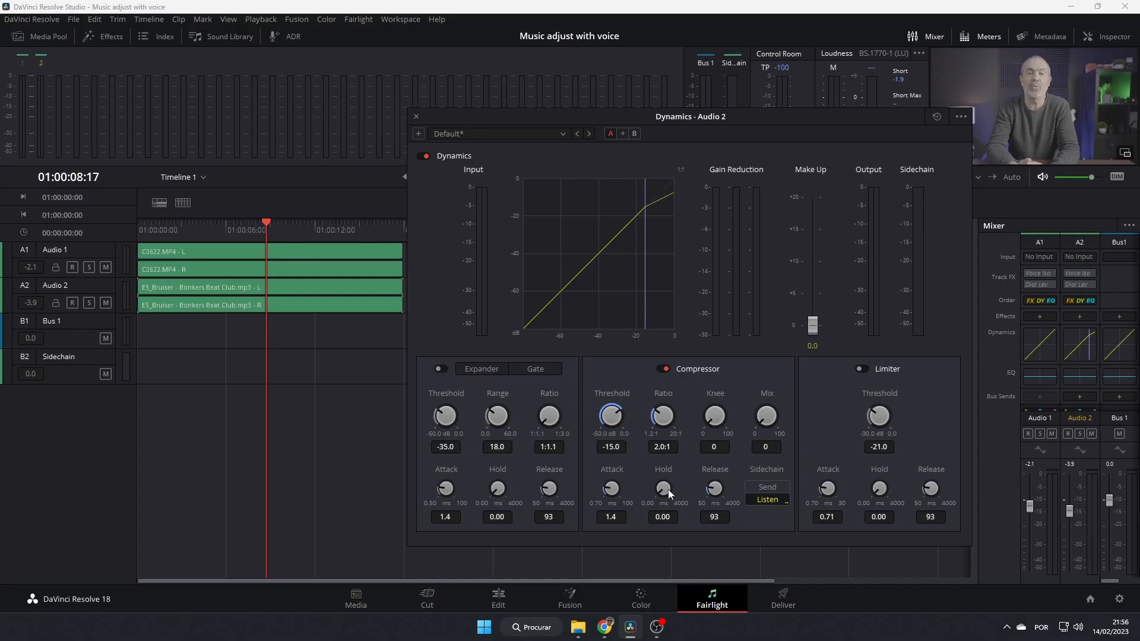
mouse_move(597, 518)
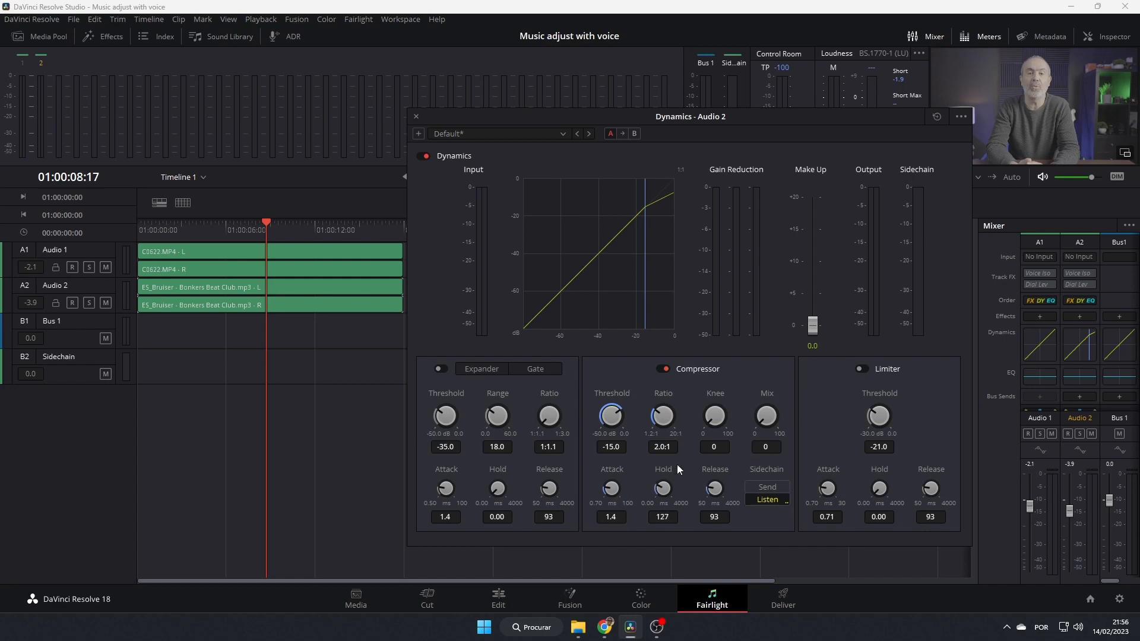
Lengthen the Audio 2 compressor hold to 1527 ms and release to 1207 ms.
drag(661, 488, 662, 469)
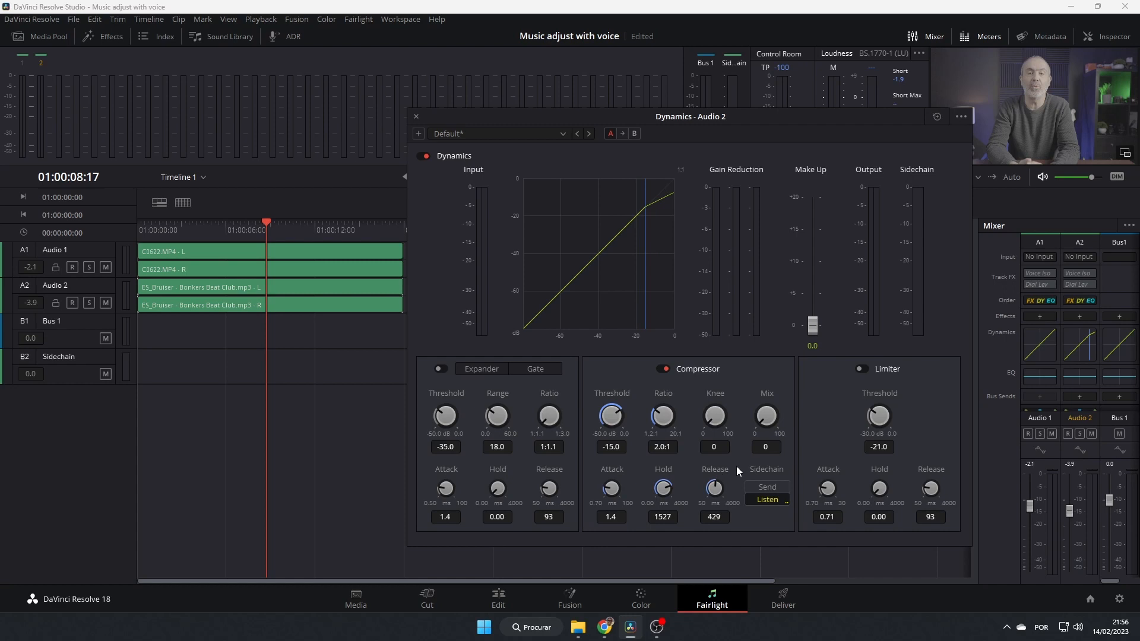
drag(713, 487, 714, 466)
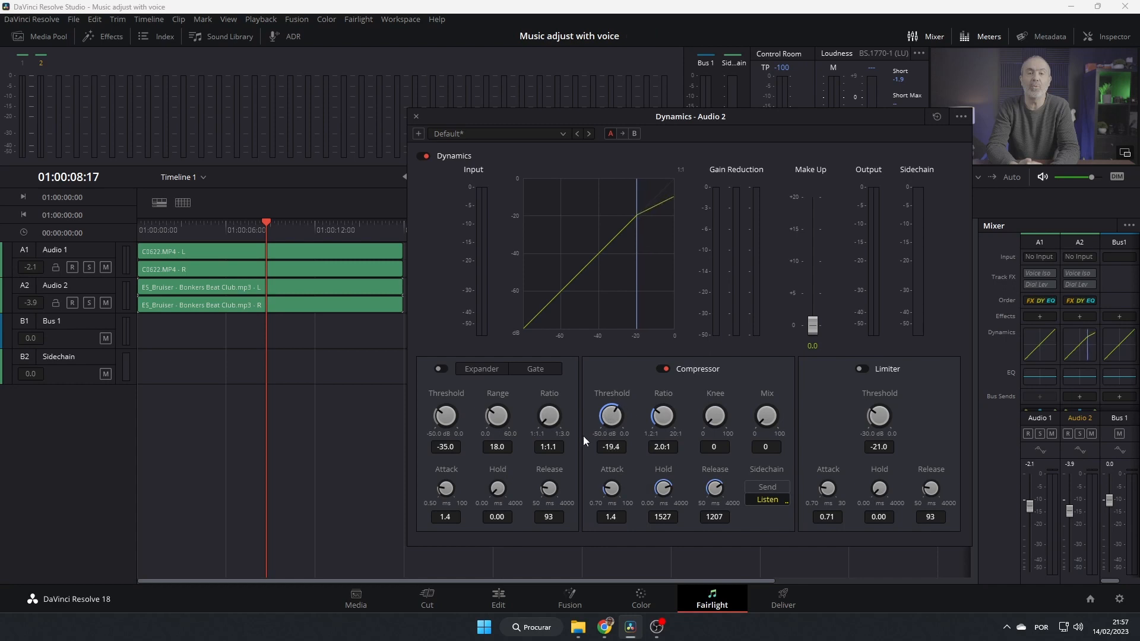
drag(610, 415, 610, 436)
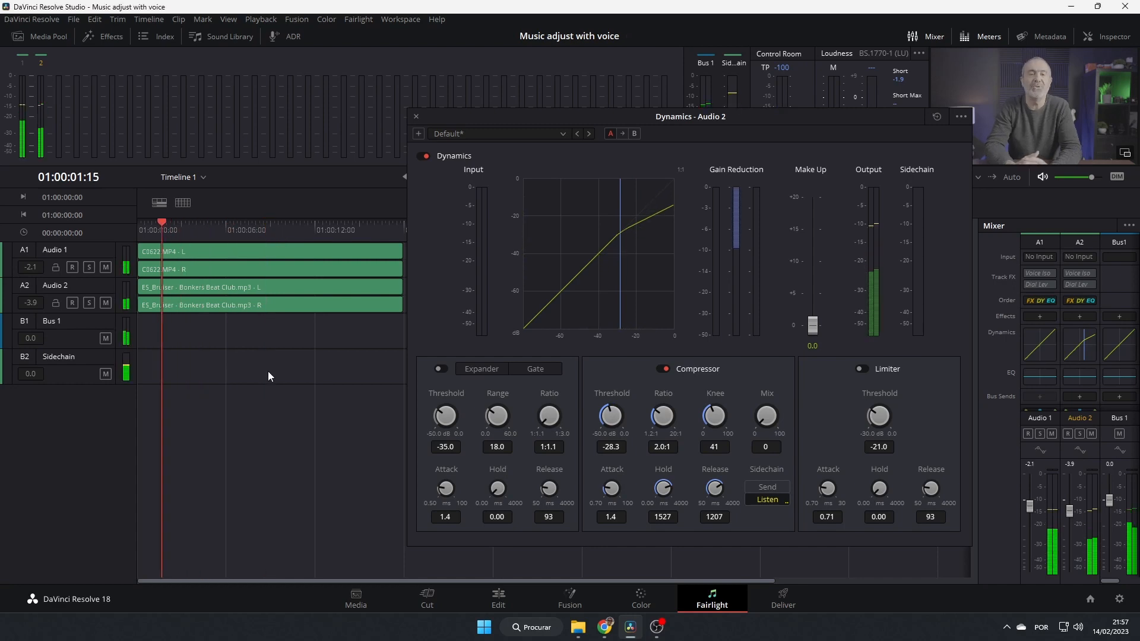
mouse_move(347, 438)
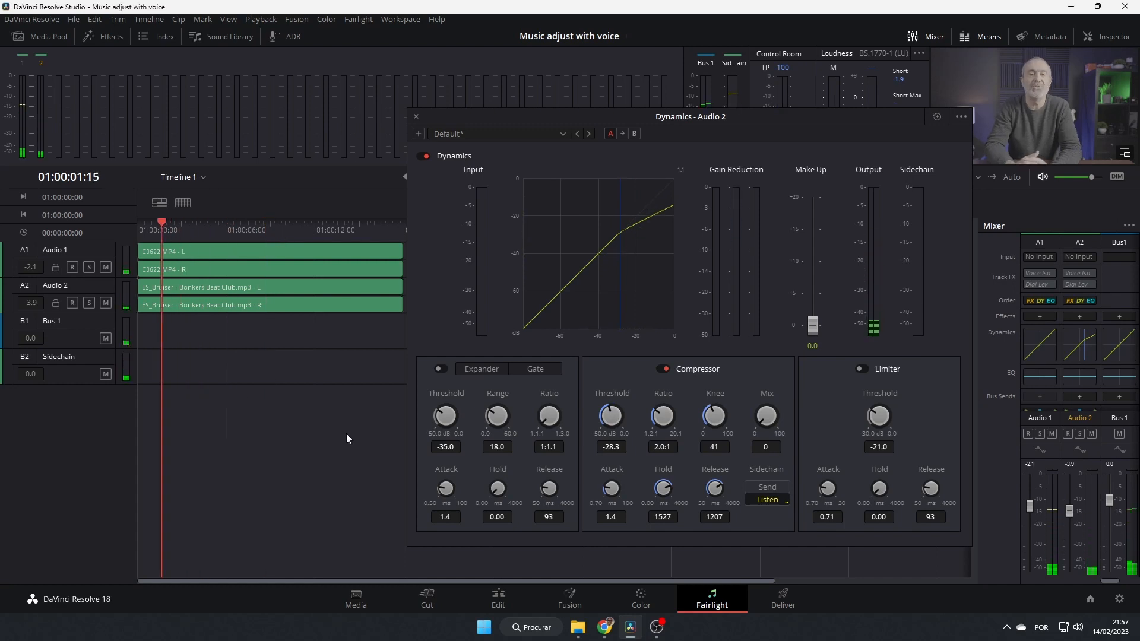